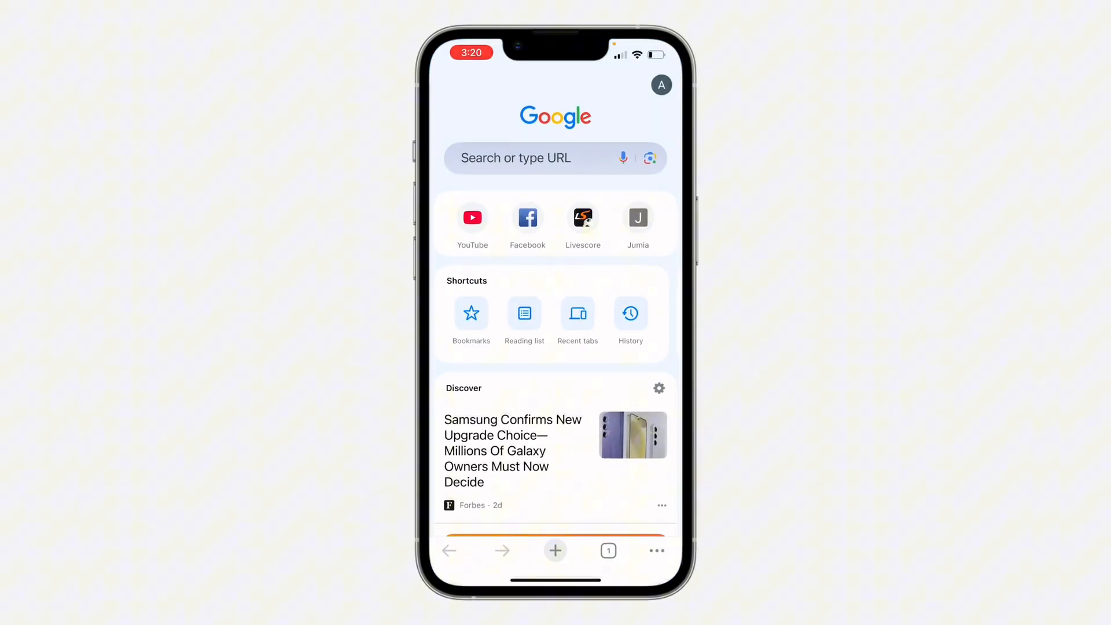
# Open YouTube from the shortcut tile on Chrome's new tab page
pyautogui.click(472, 217)
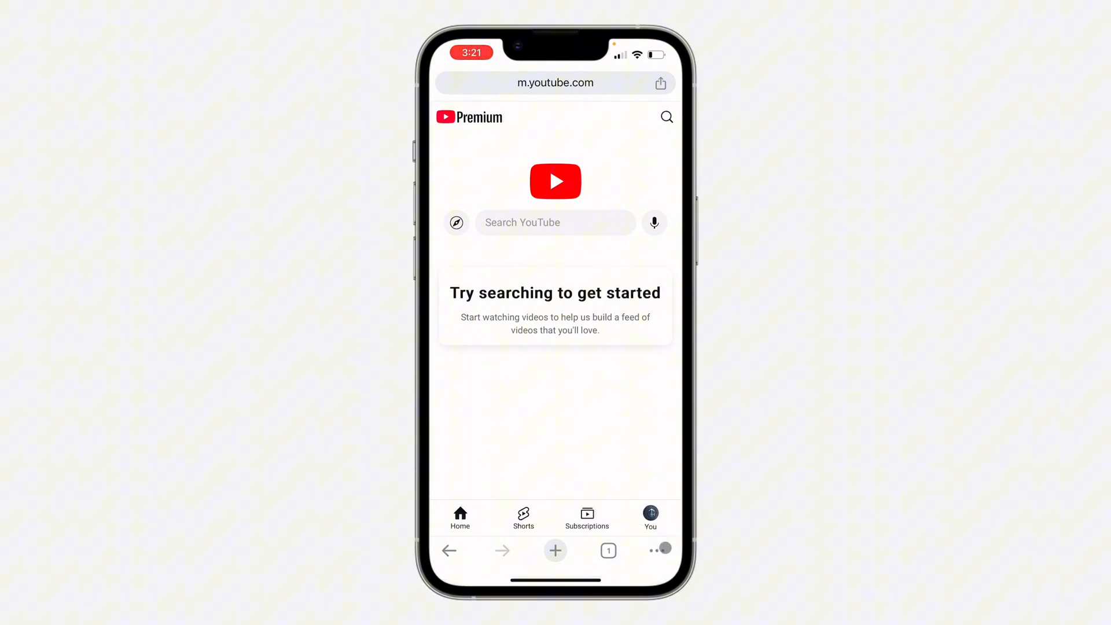
# Request the desktop version of YouTube from Chrome's menu
pyautogui.click(657, 551)
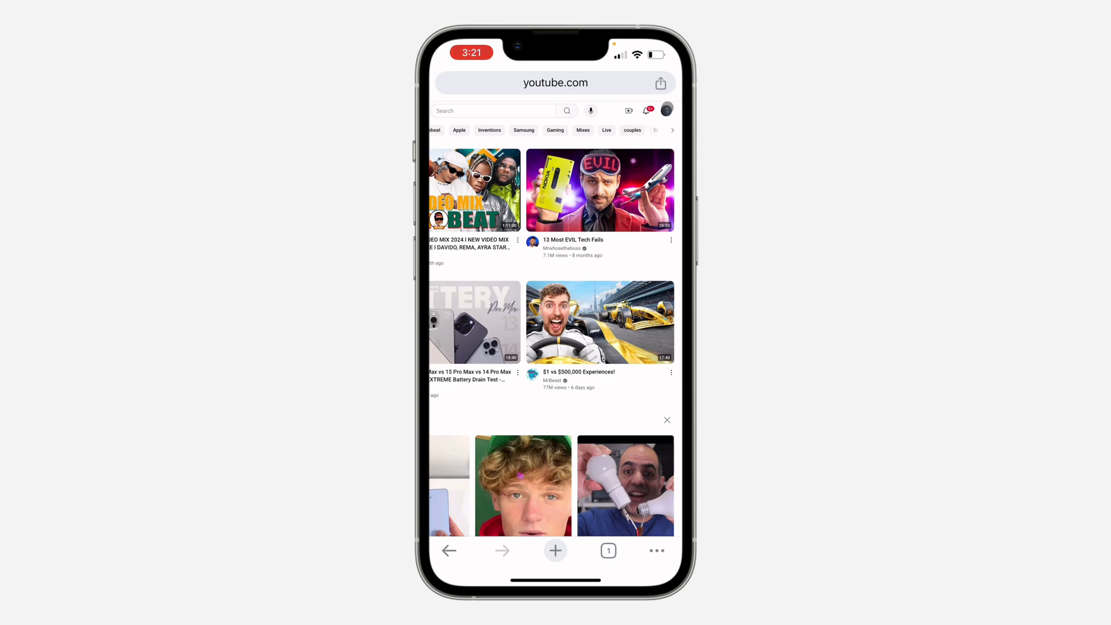
# Go from the profile avatar to Settings, then View advanced settings for the channel
pyautogui.click(665, 110)
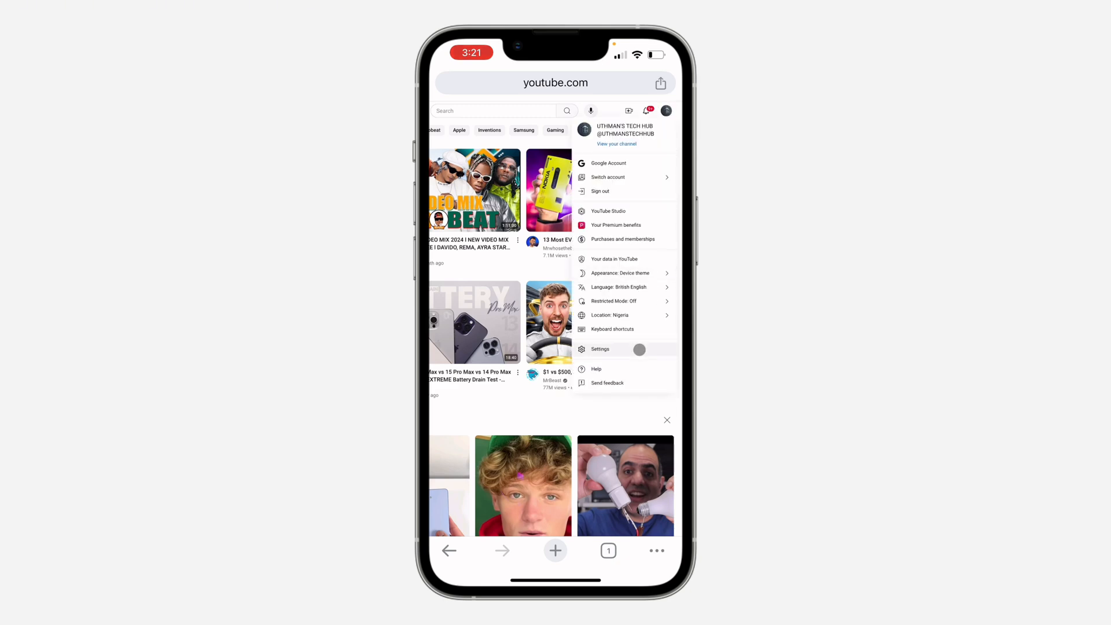
pyautogui.click(600, 349)
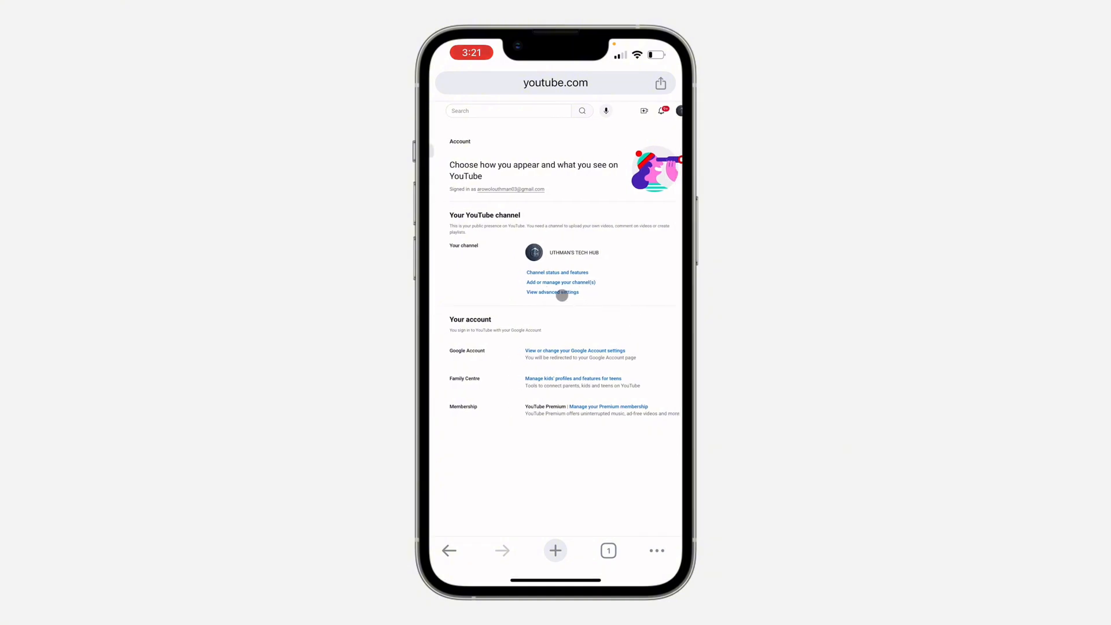
pyautogui.click(552, 291)
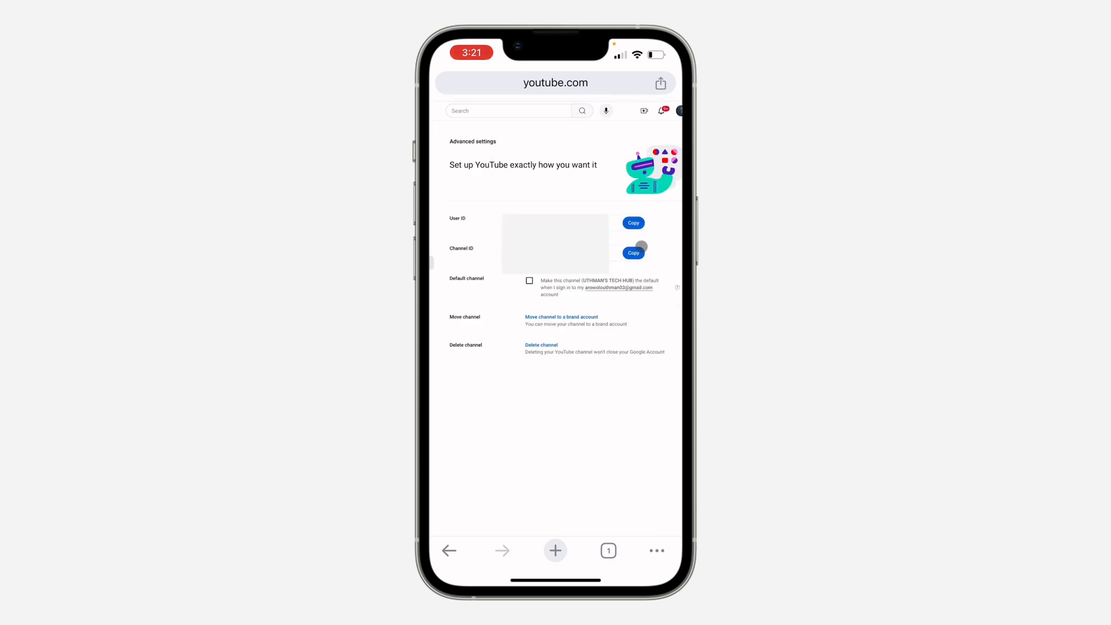
# Copy the Channel ID from the Advanced settings page, repeating until confirmed
pyautogui.click(632, 253)
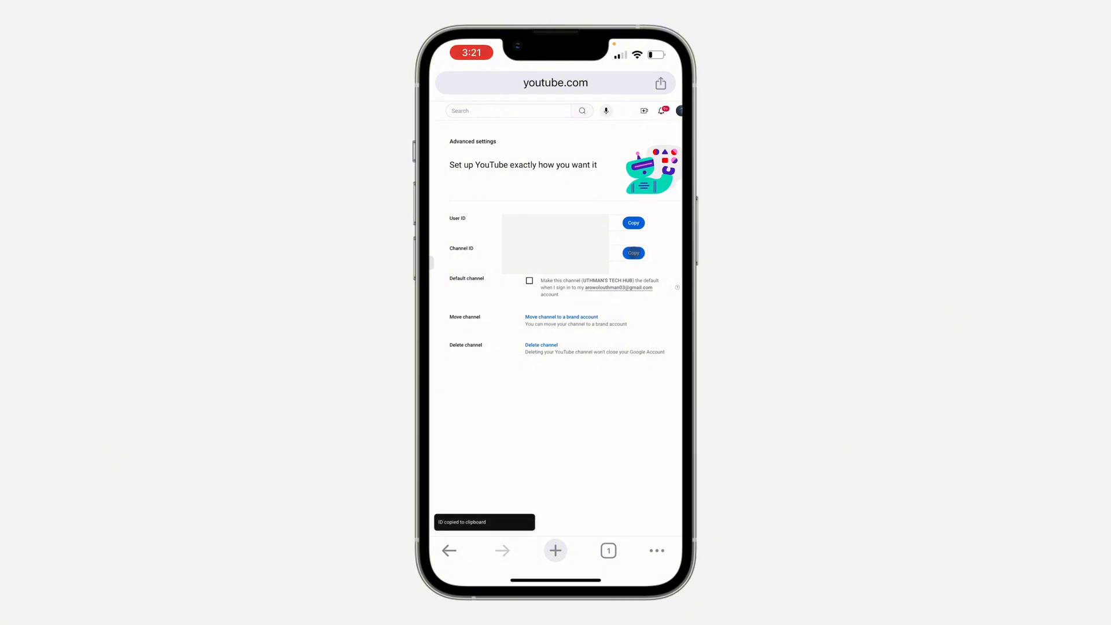
pyautogui.click(631, 252)
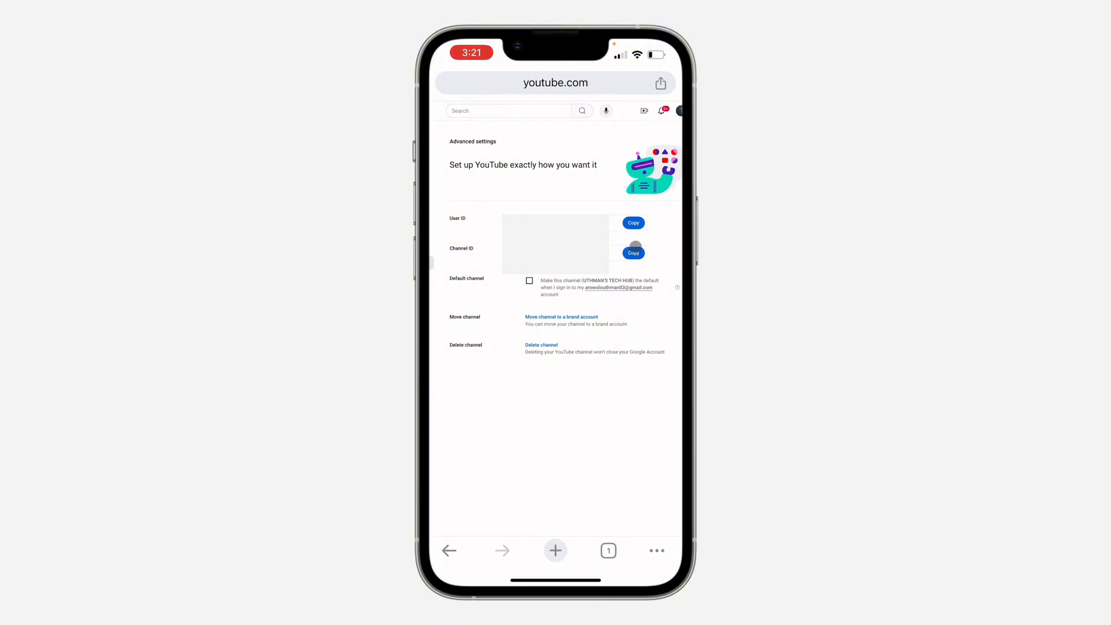
pyautogui.click(632, 252)
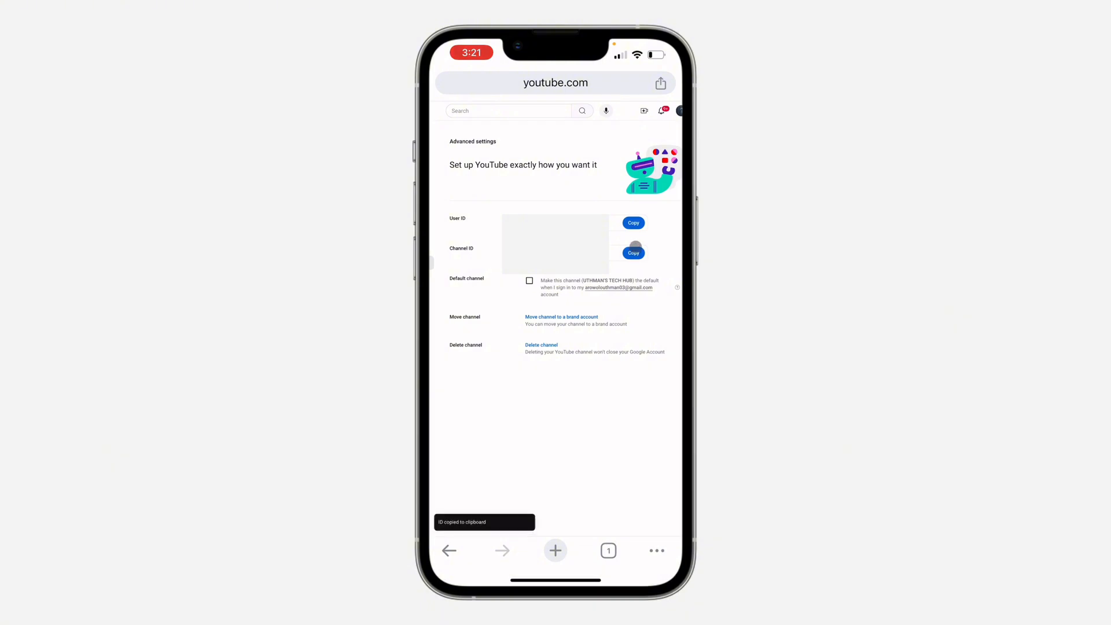